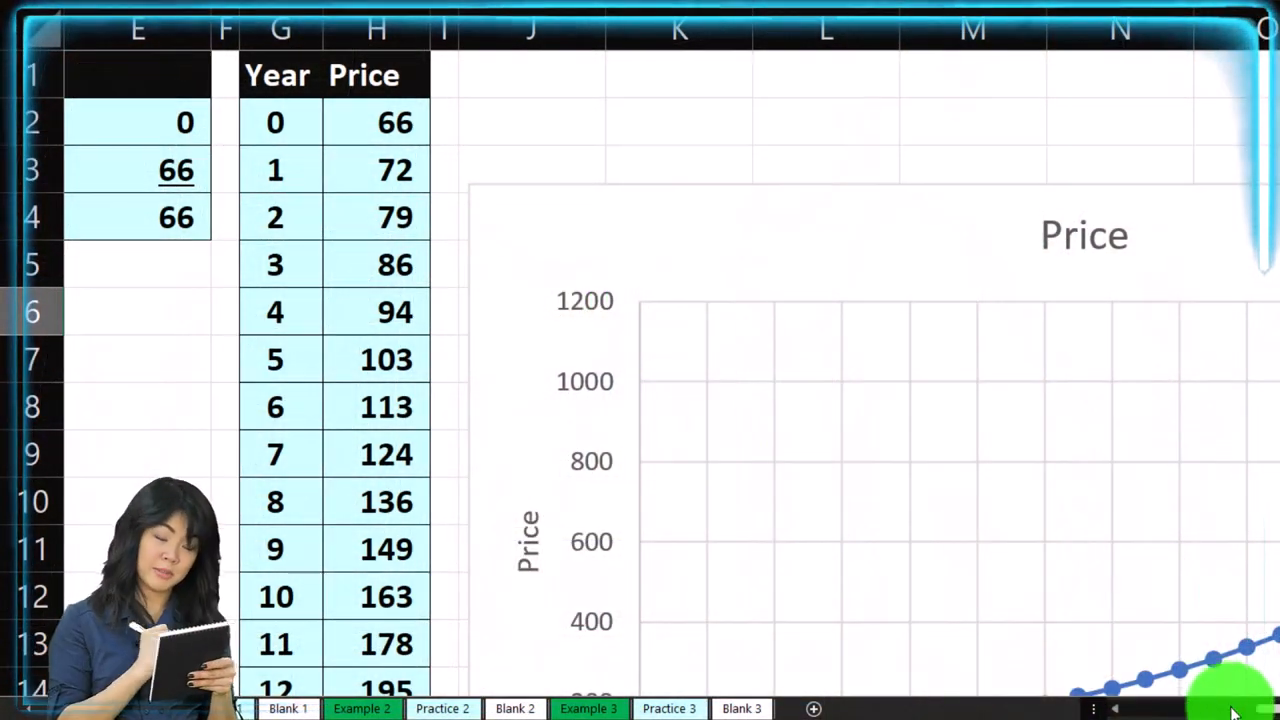
- Review the finished example sheets and scroll the Year/Price table of the 30-year bond
left_click(136, 708)
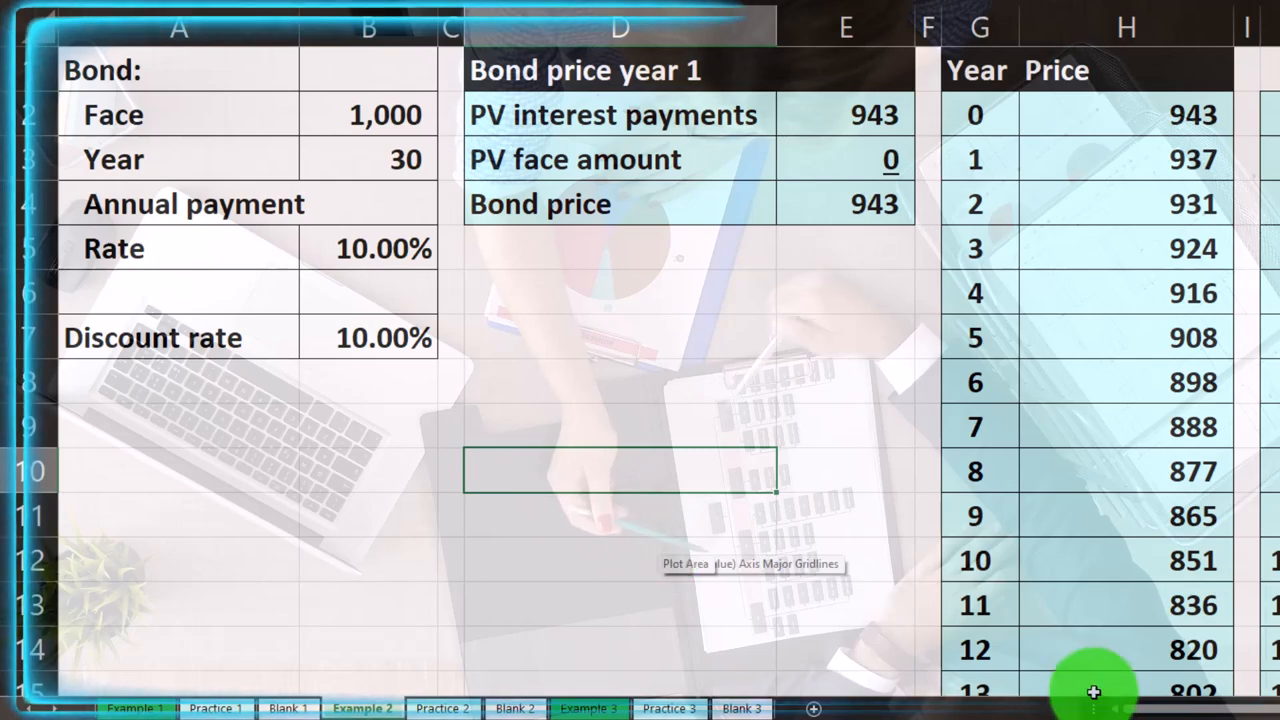
scroll("down", 3)
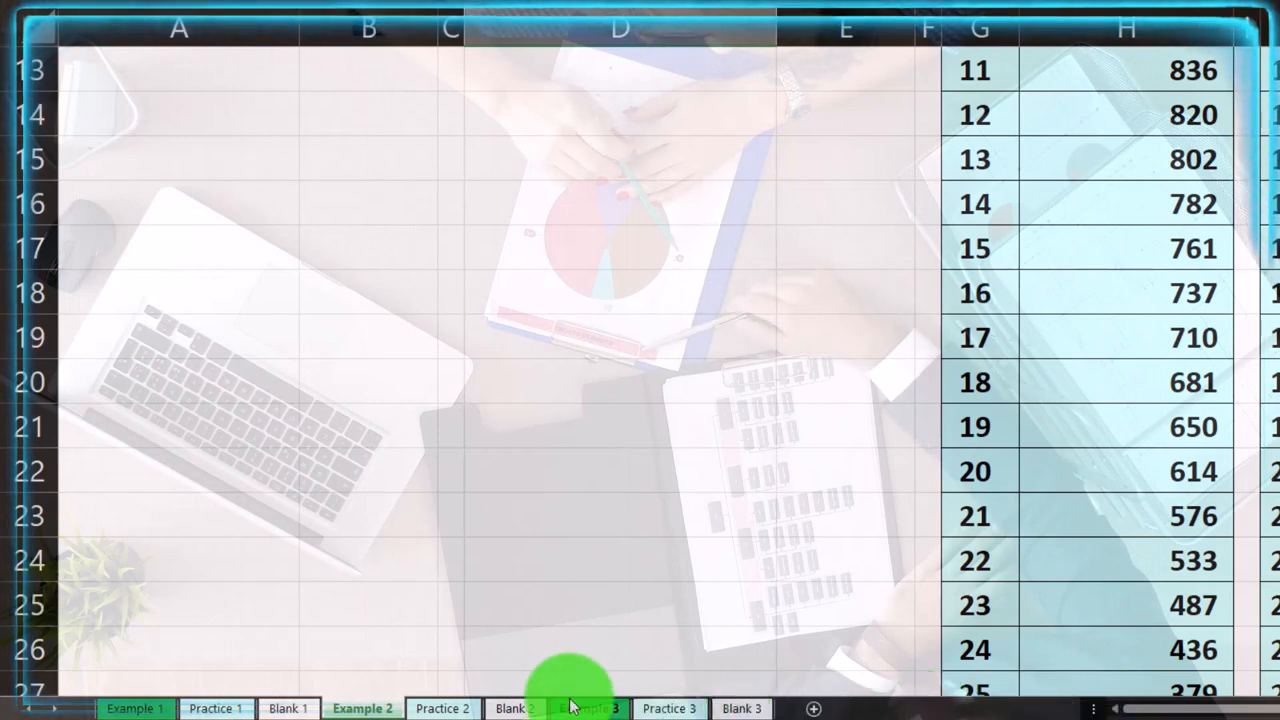
left_click(184, 652)
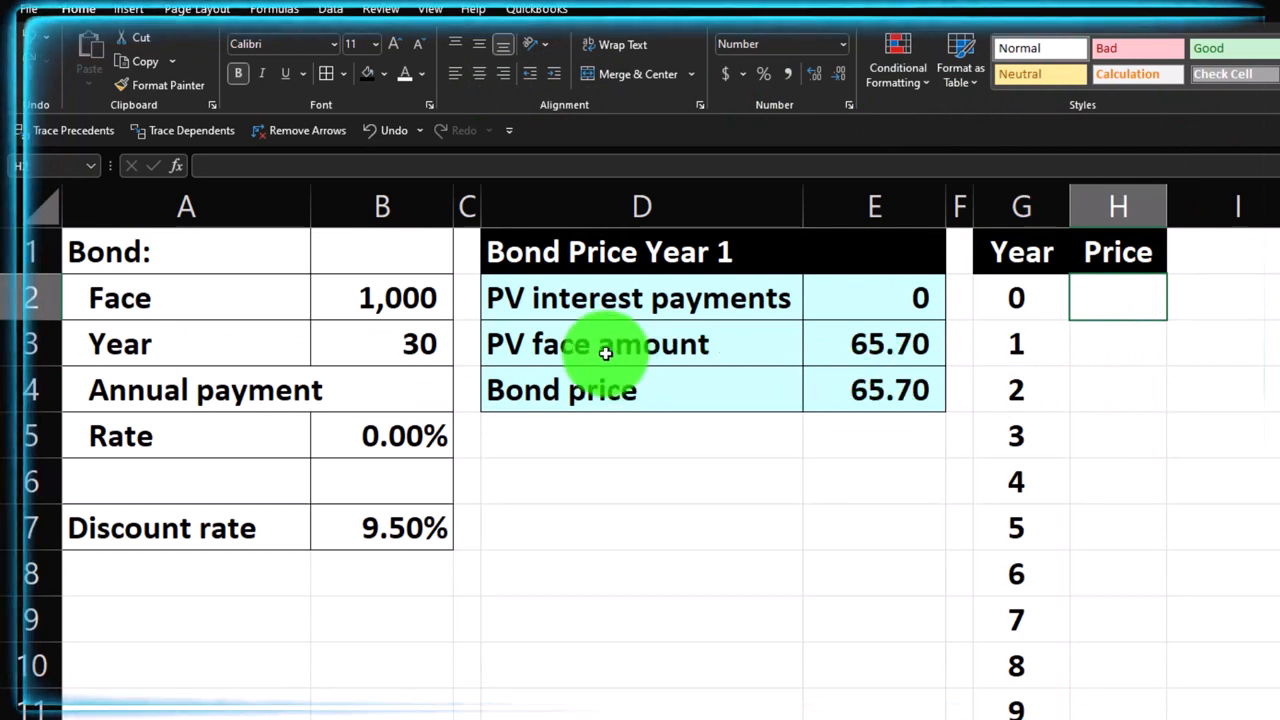
- Start the -PV price formula for year 0 in the first Price cell
type("-pv(B7,")
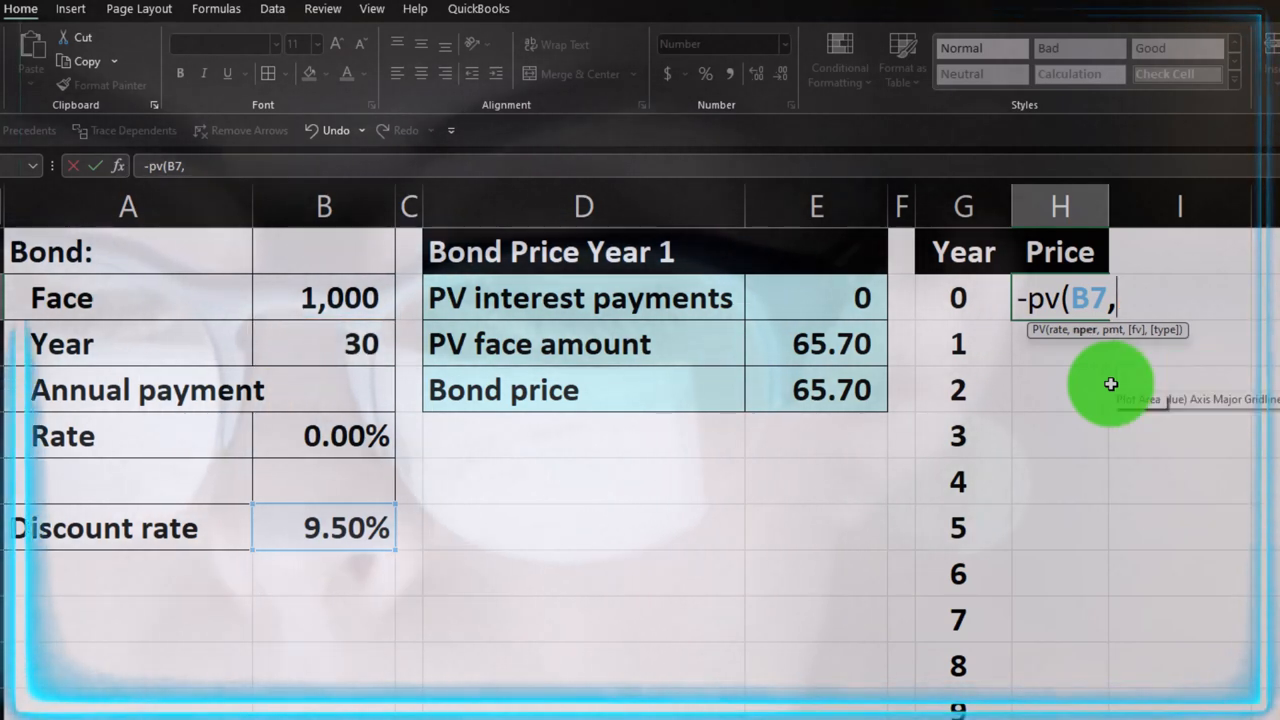
- Complete the -PV price formula referencing years, zero payment and face value, then fill it down the Price column
type("G32-H1")
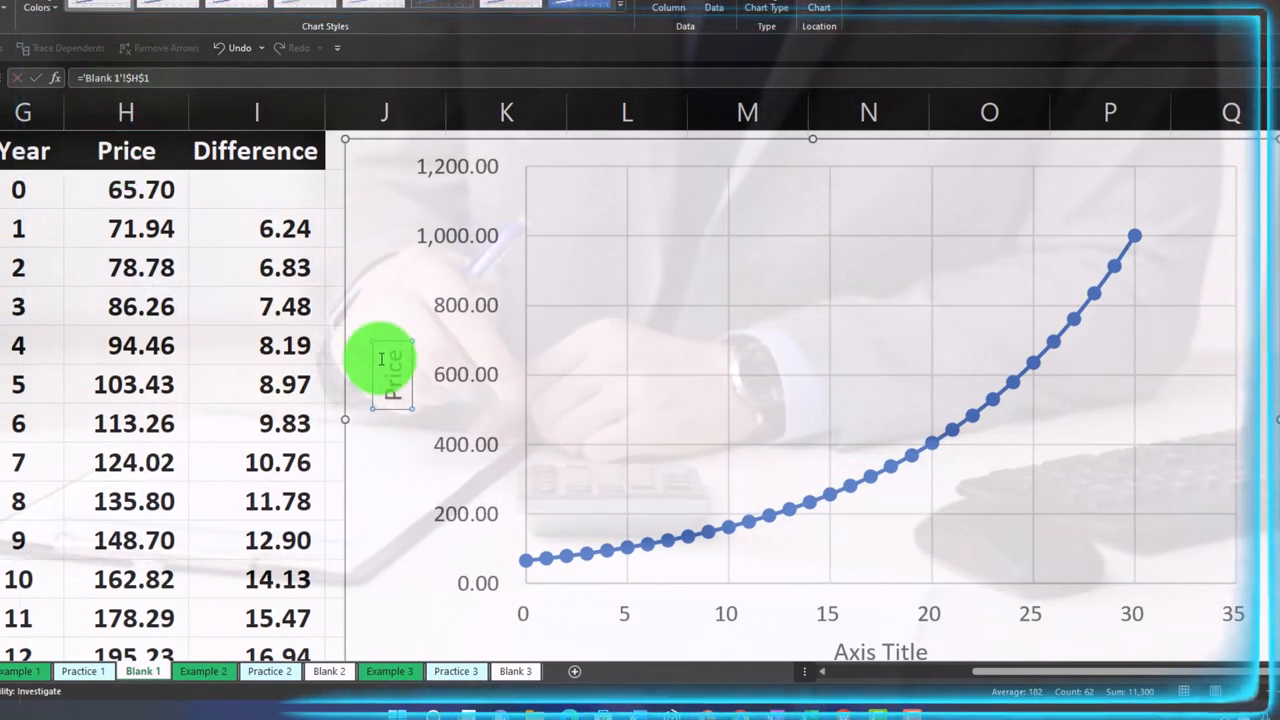
scroll("down", 3)
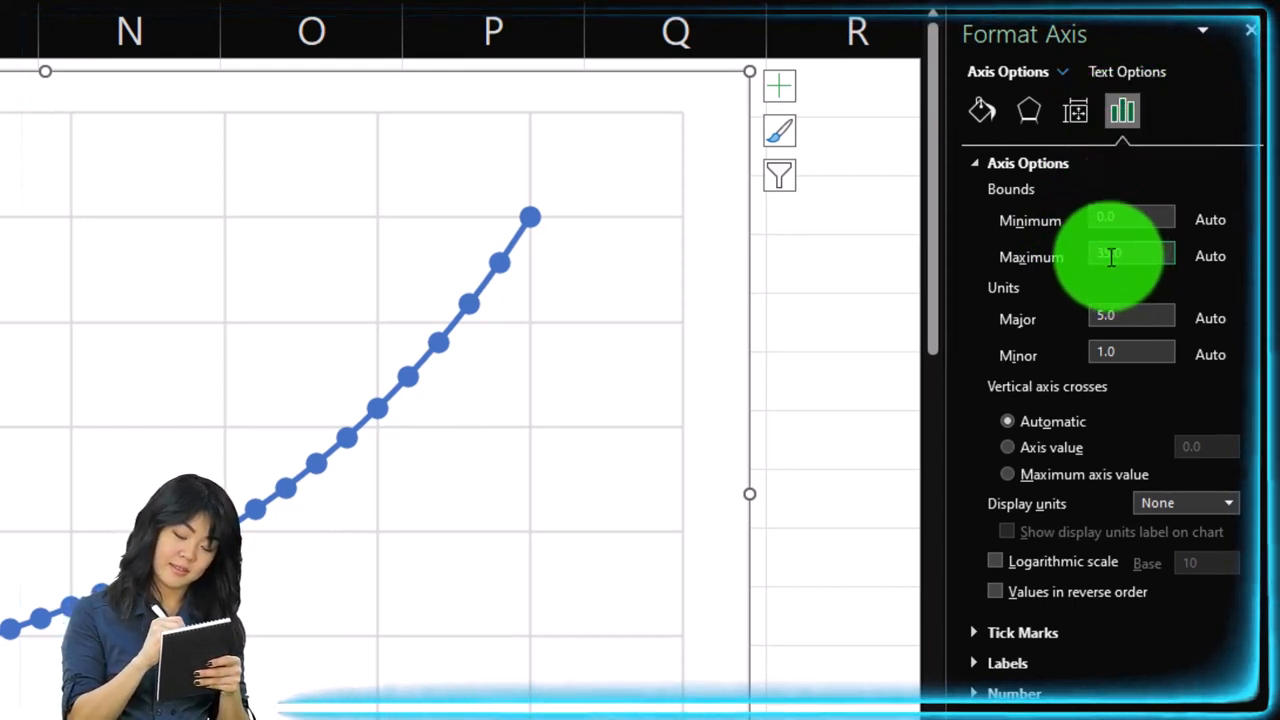
- Set the horizontal years axis Maximum bound to 30
type("30.0")
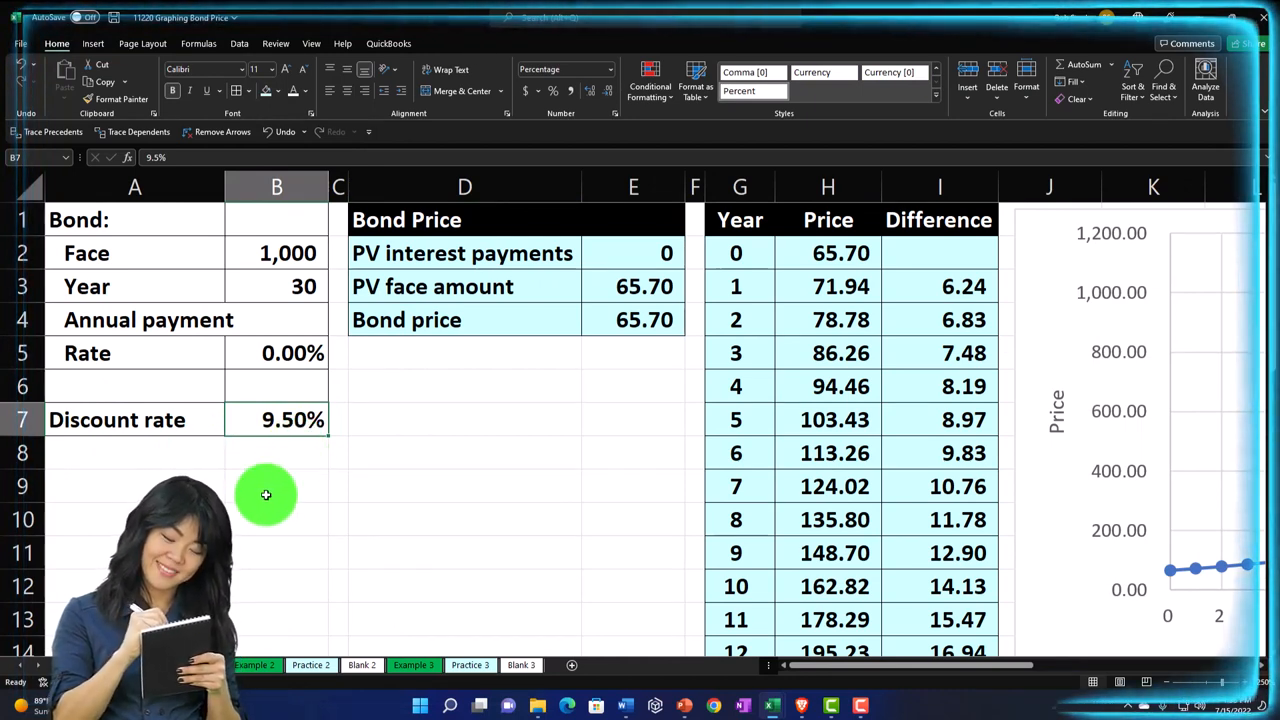
- Enter 0% as the discount rate in B7 to watch the bond prices update
type("0%")
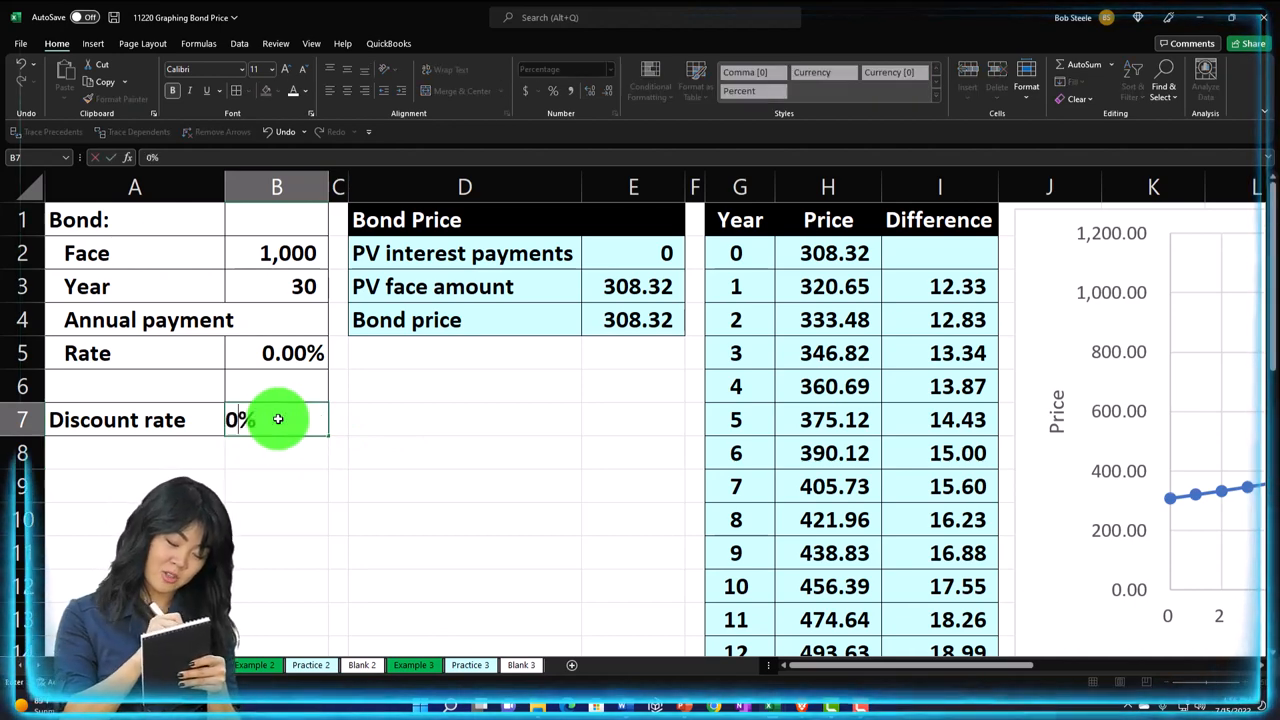